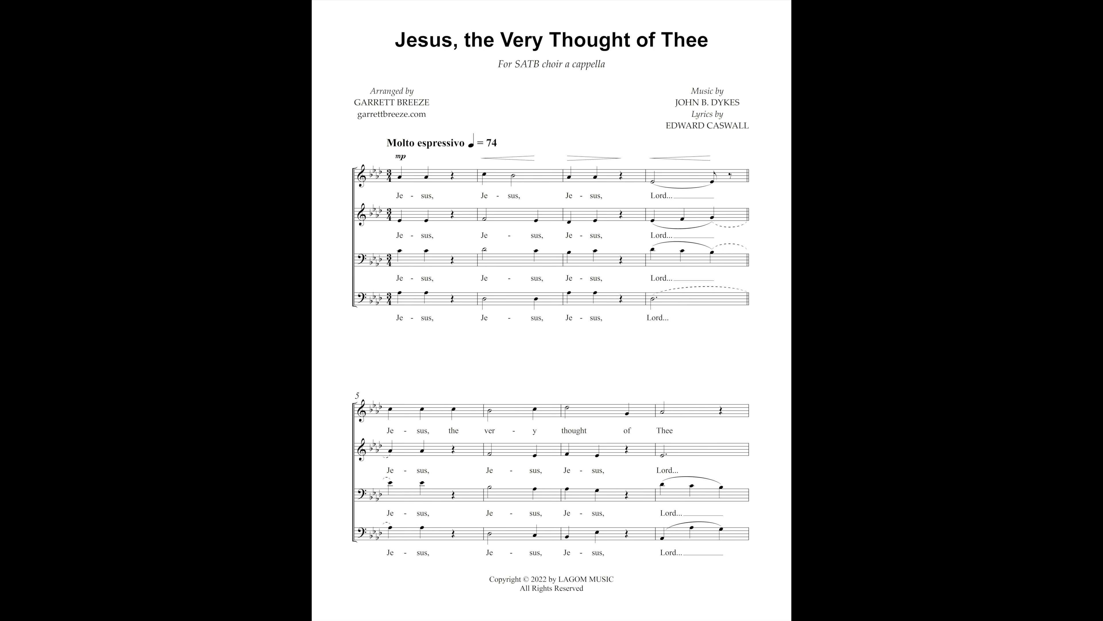
{"action": "scroll", "scroll_direction": "down", "scroll_amount": 3}
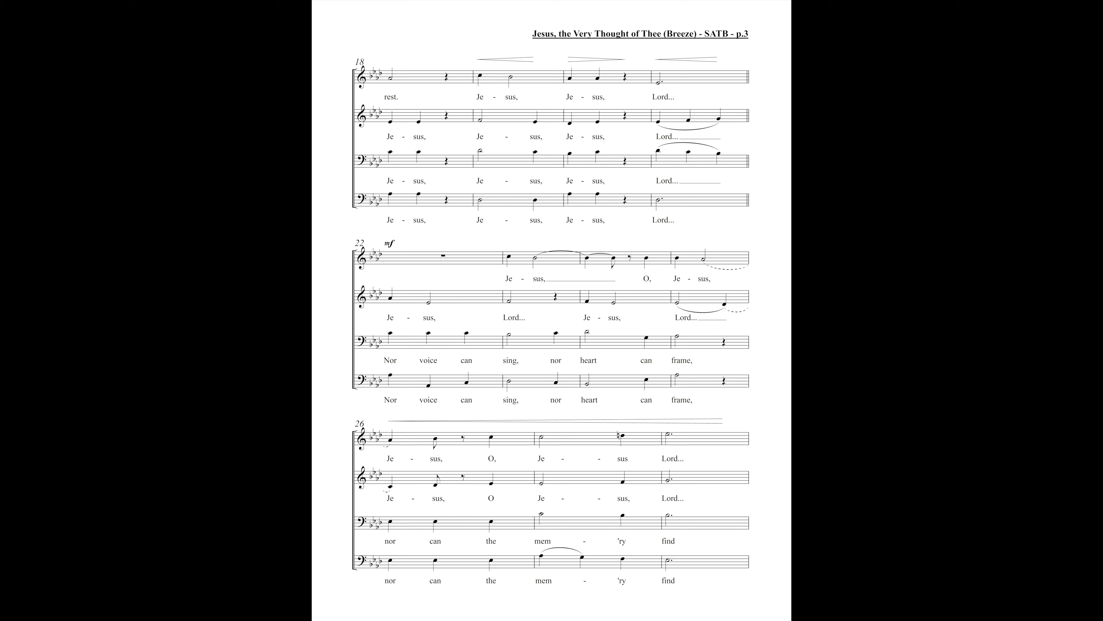
{"action": "scroll", "scroll_direction": "down", "scroll_amount": 3}
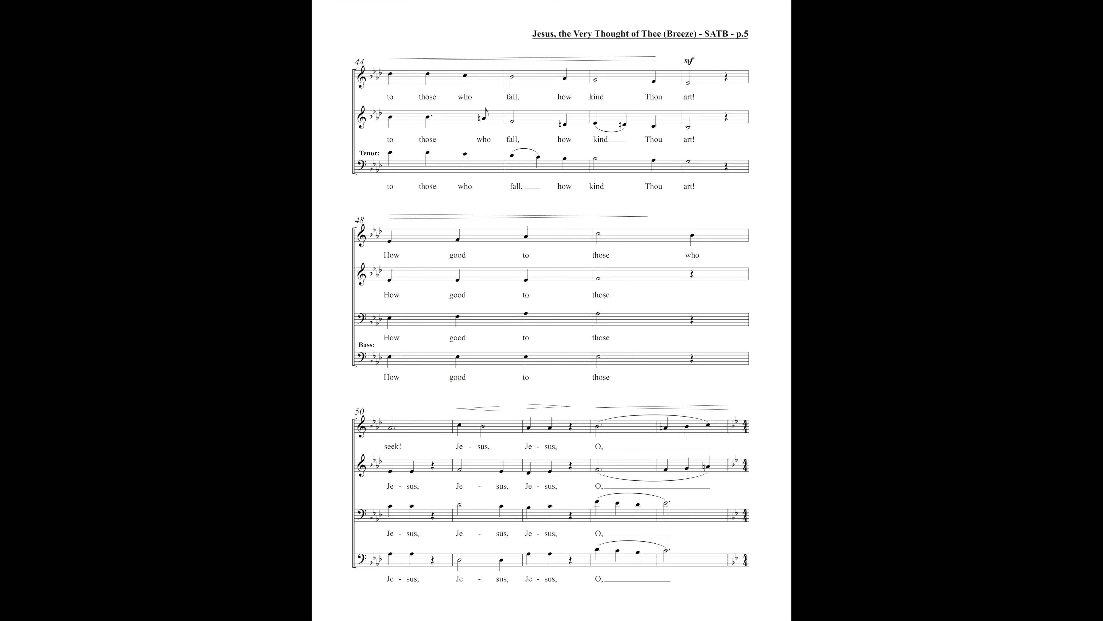